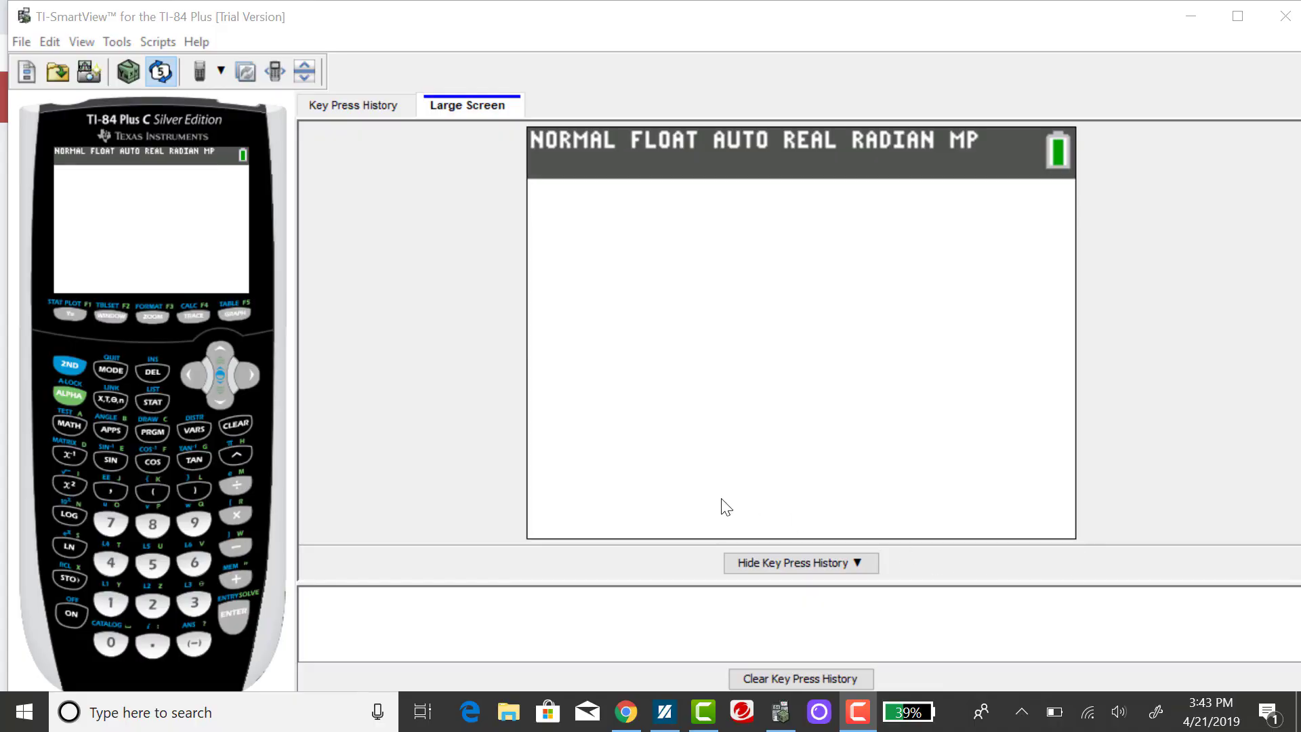
mouse_move(440, 455)
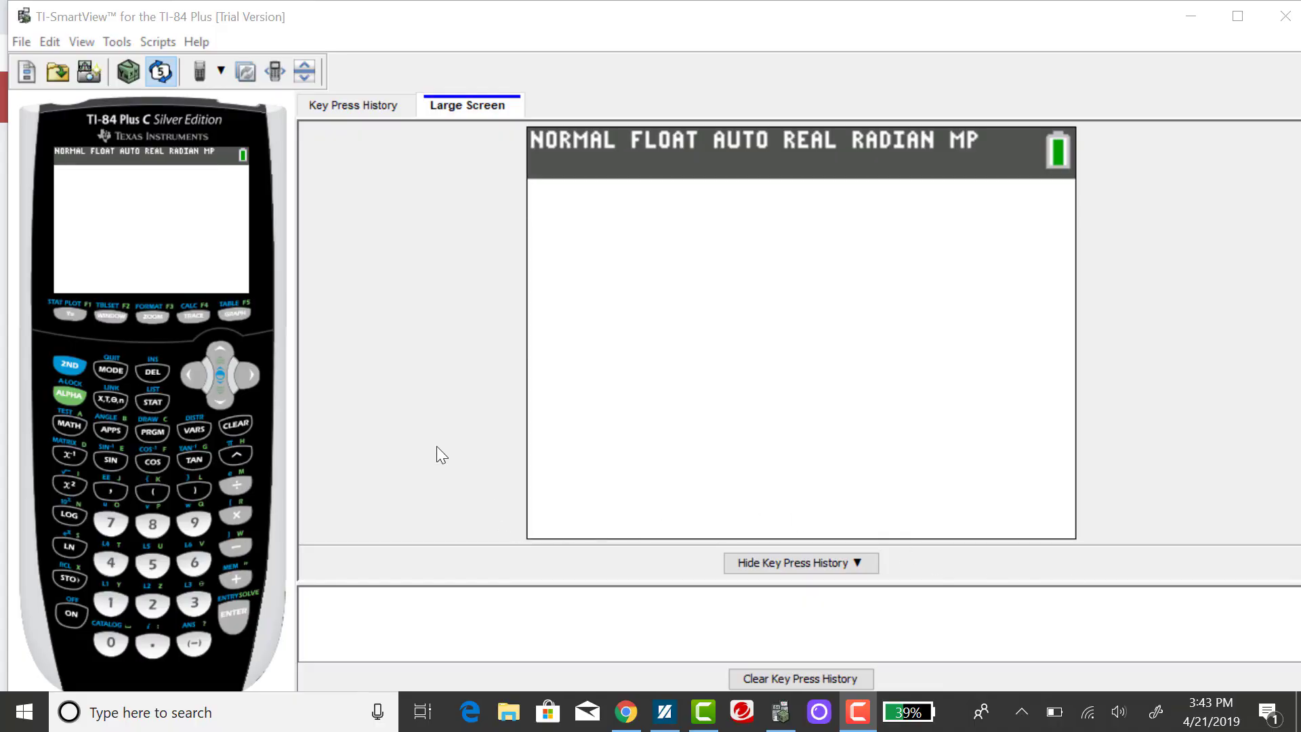
mouse_move(351, 359)
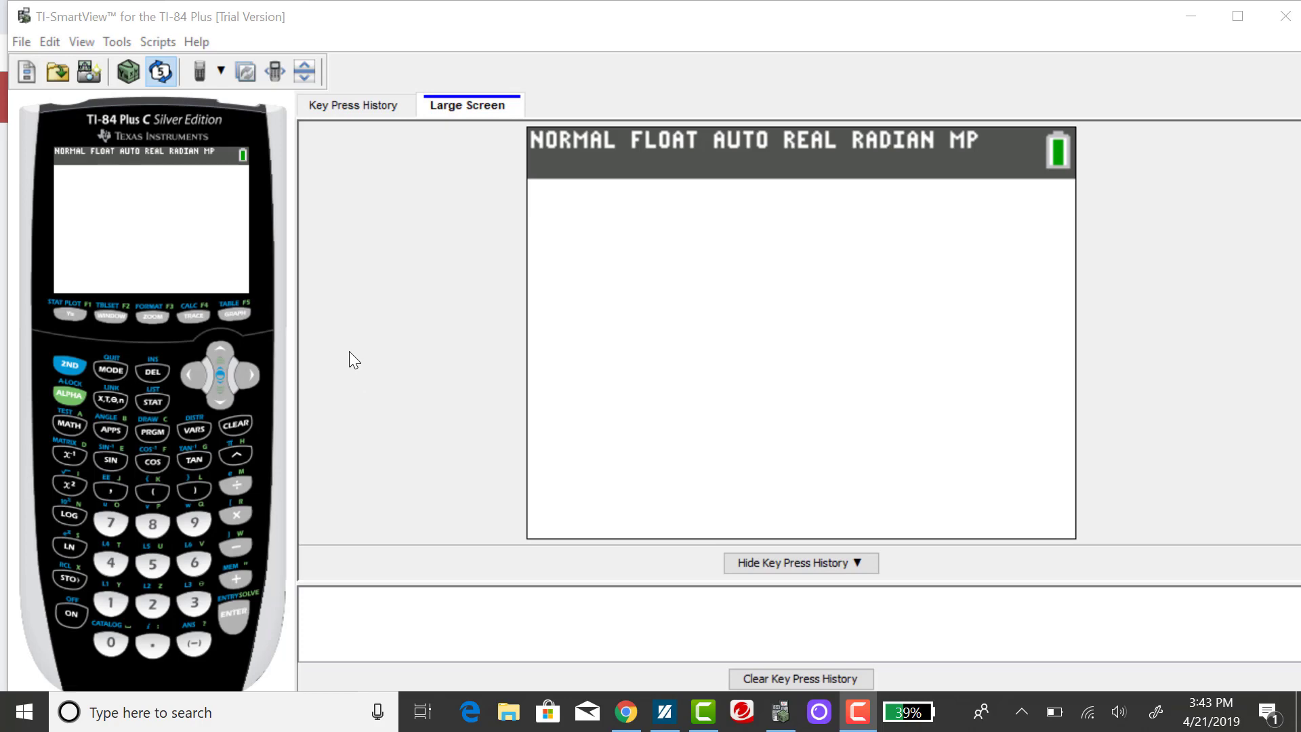
mouse_move(380, 228)
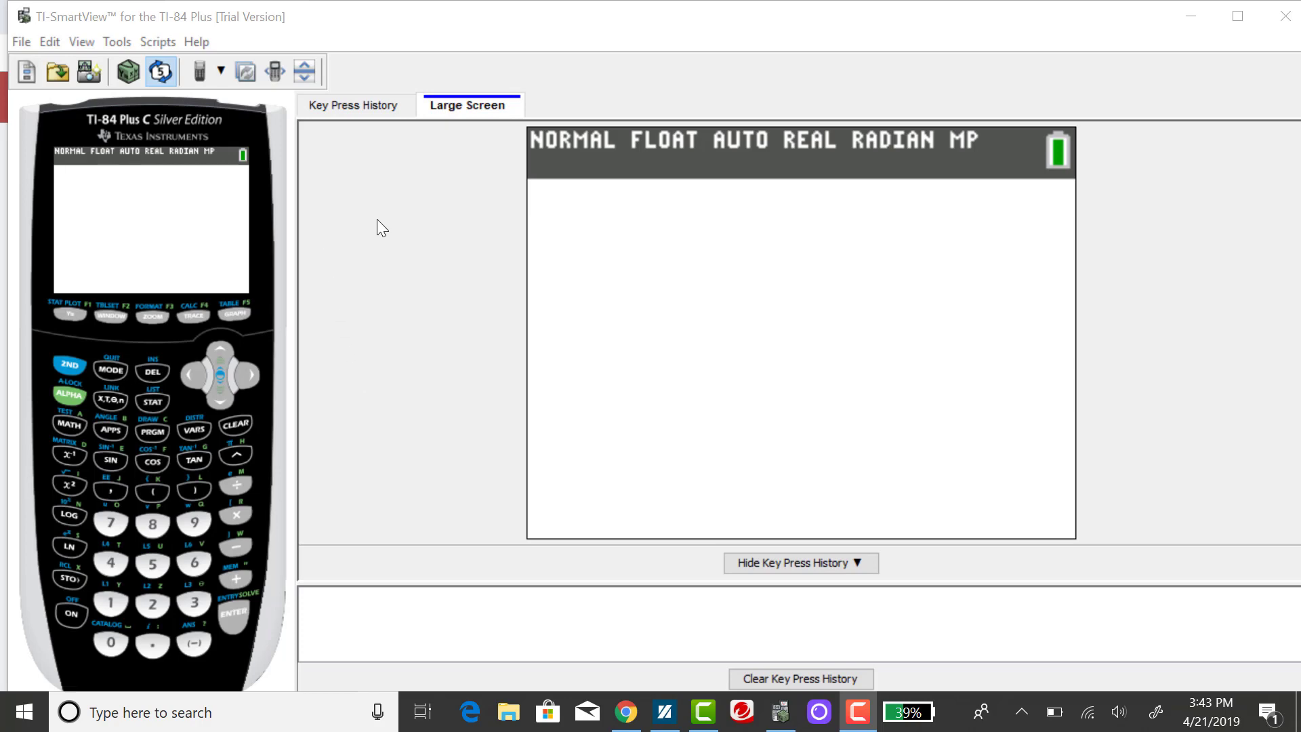
Open the STAT list editor to view the data in L1 through L4
left_click(152, 402)
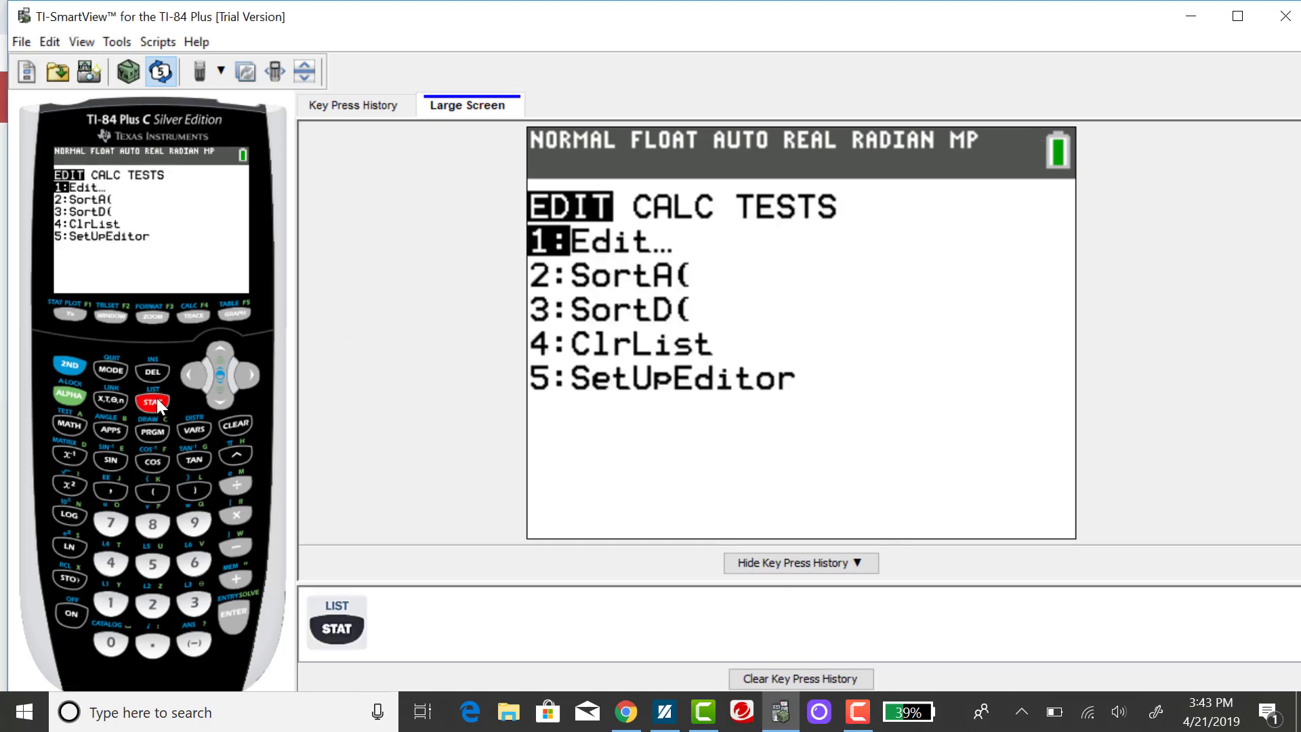
left_click(233, 612)
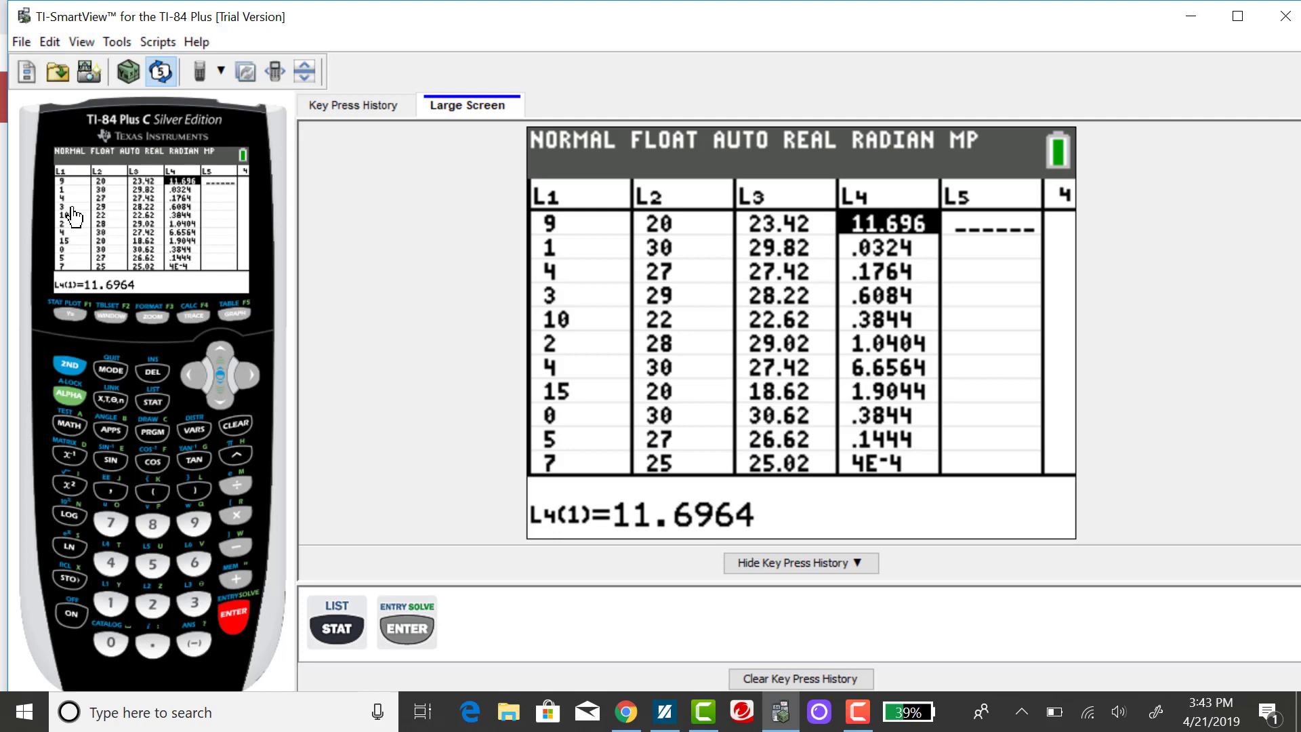
mouse_move(78, 274)
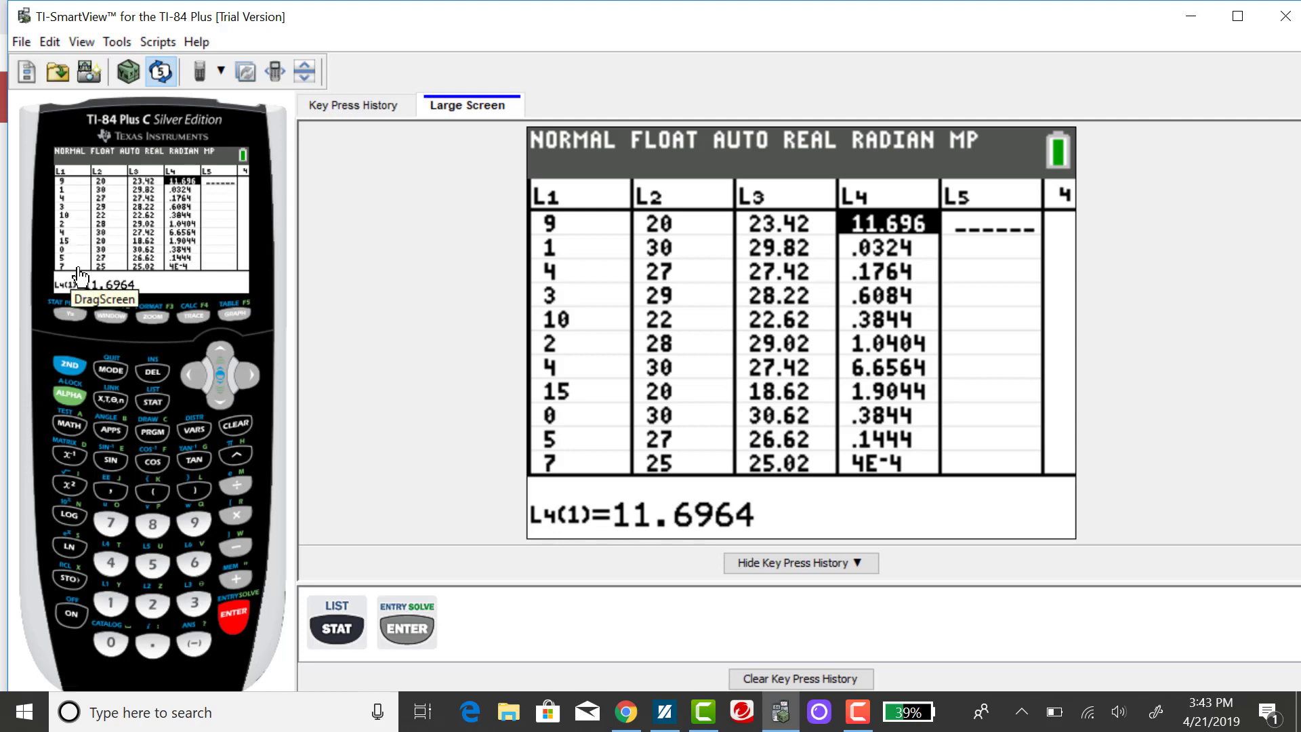
mouse_move(114, 177)
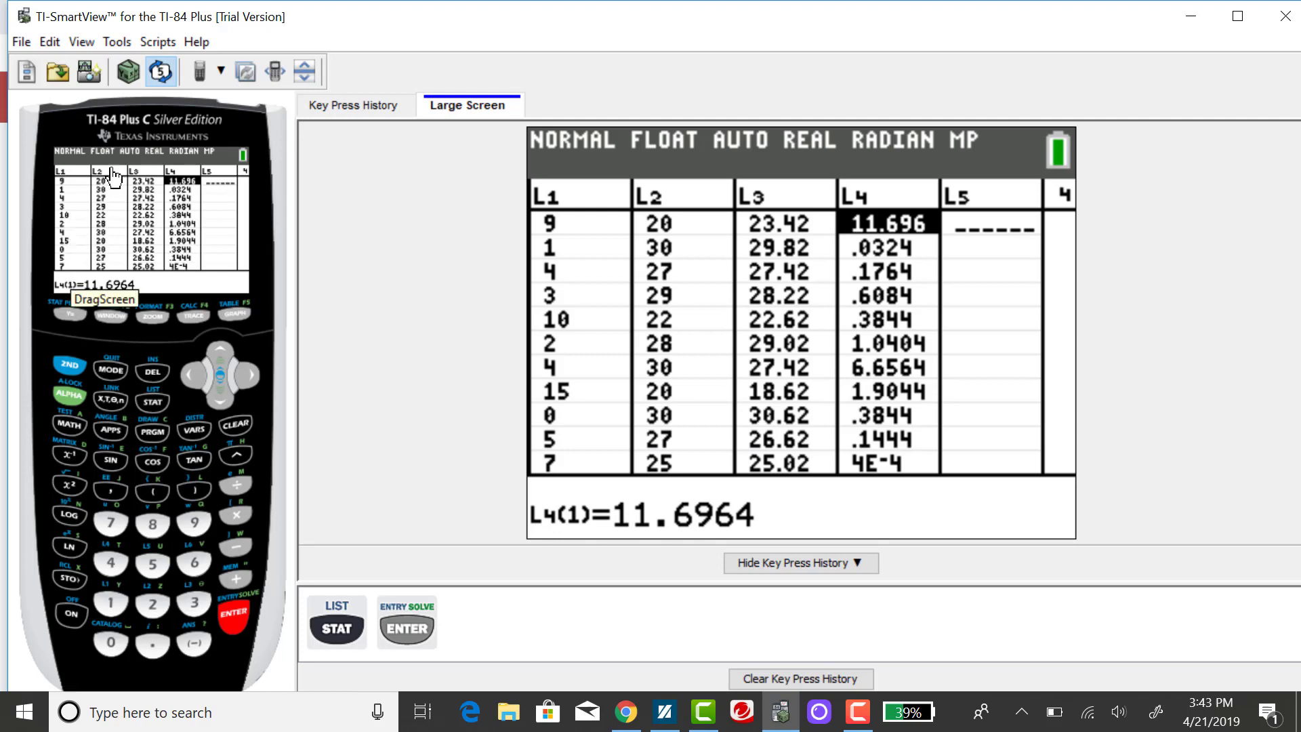
mouse_move(111, 273)
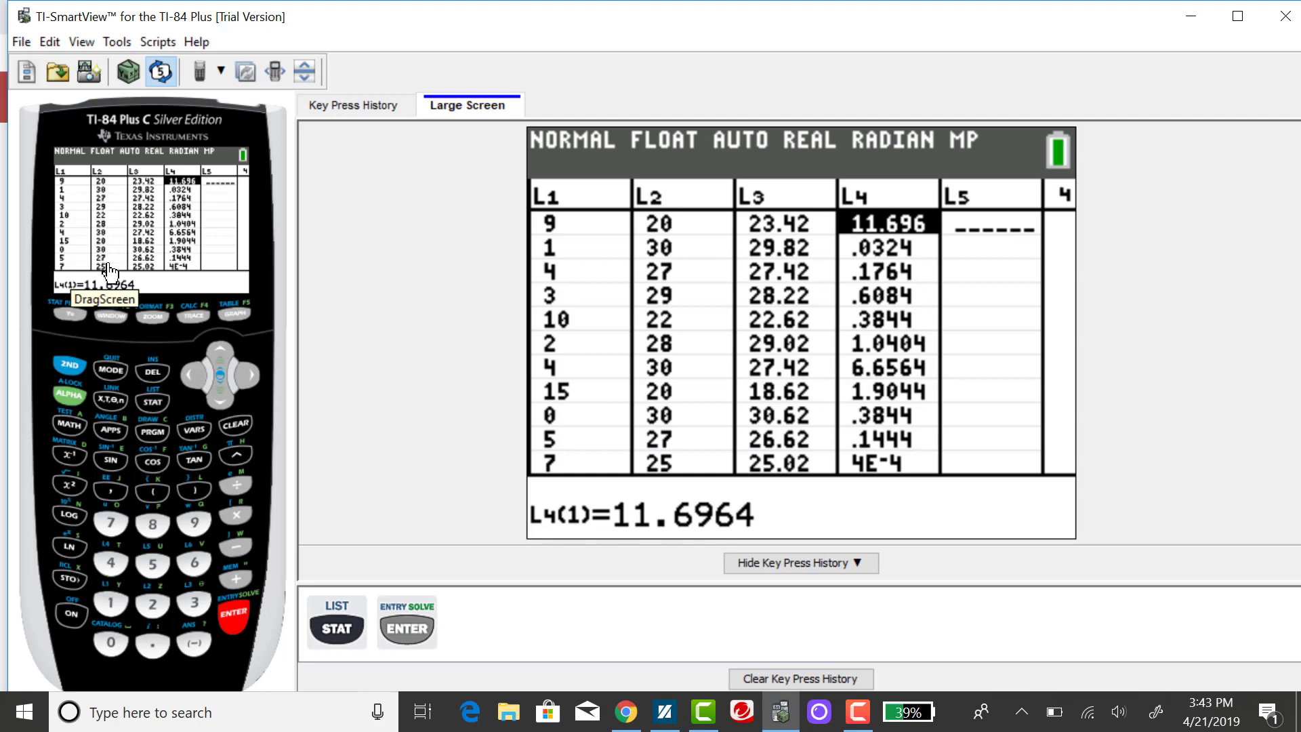
mouse_move(171, 278)
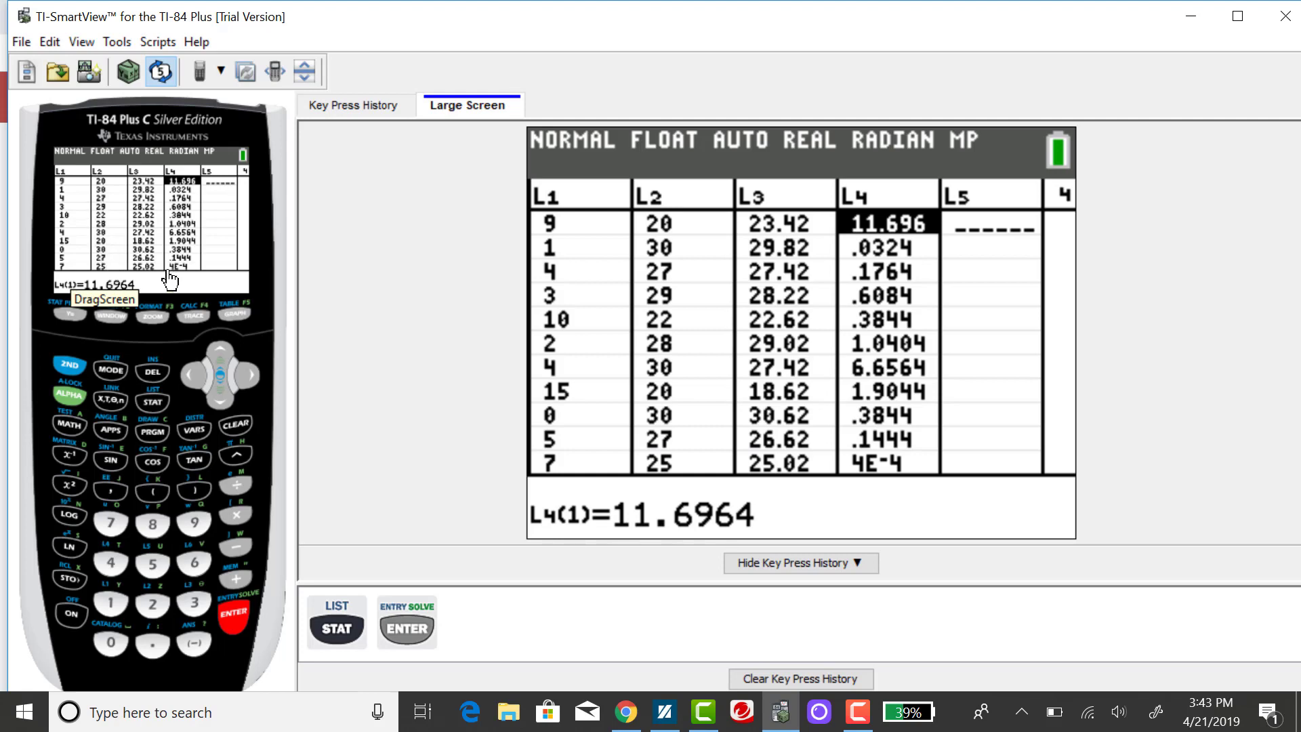
mouse_move(145, 182)
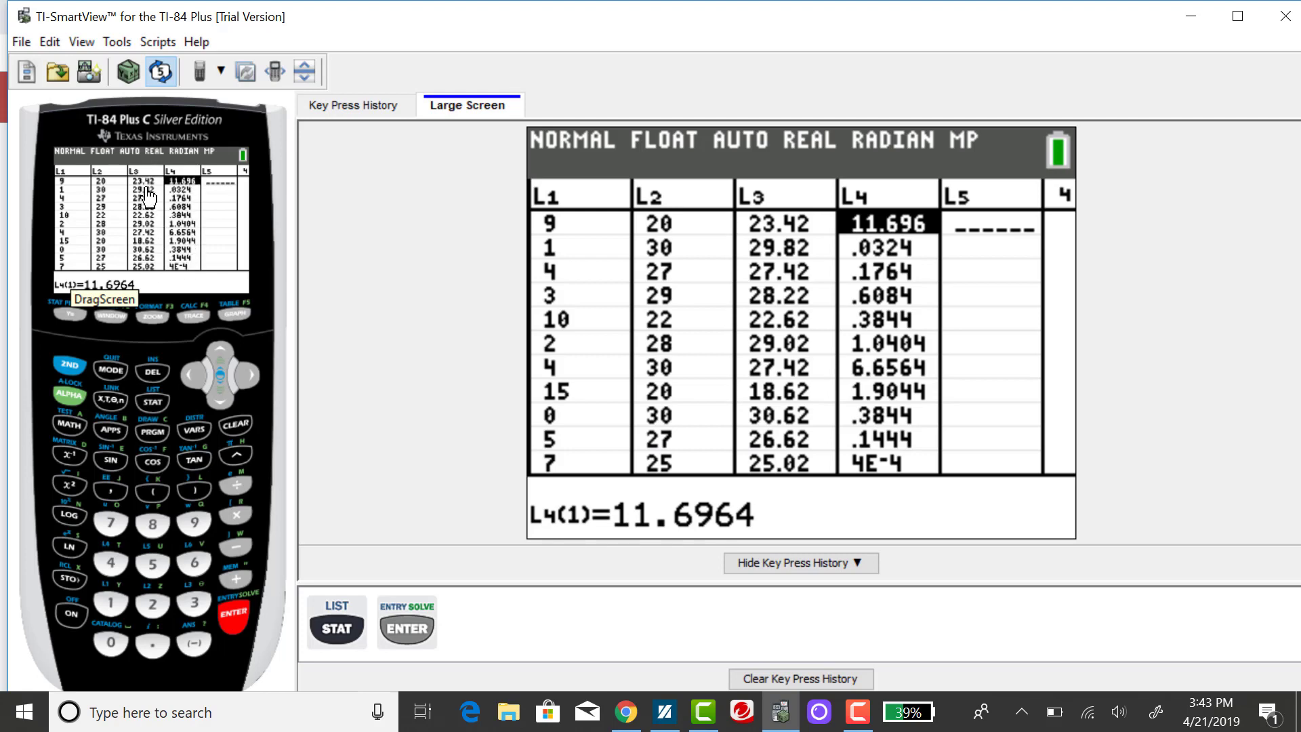
mouse_move(178, 262)
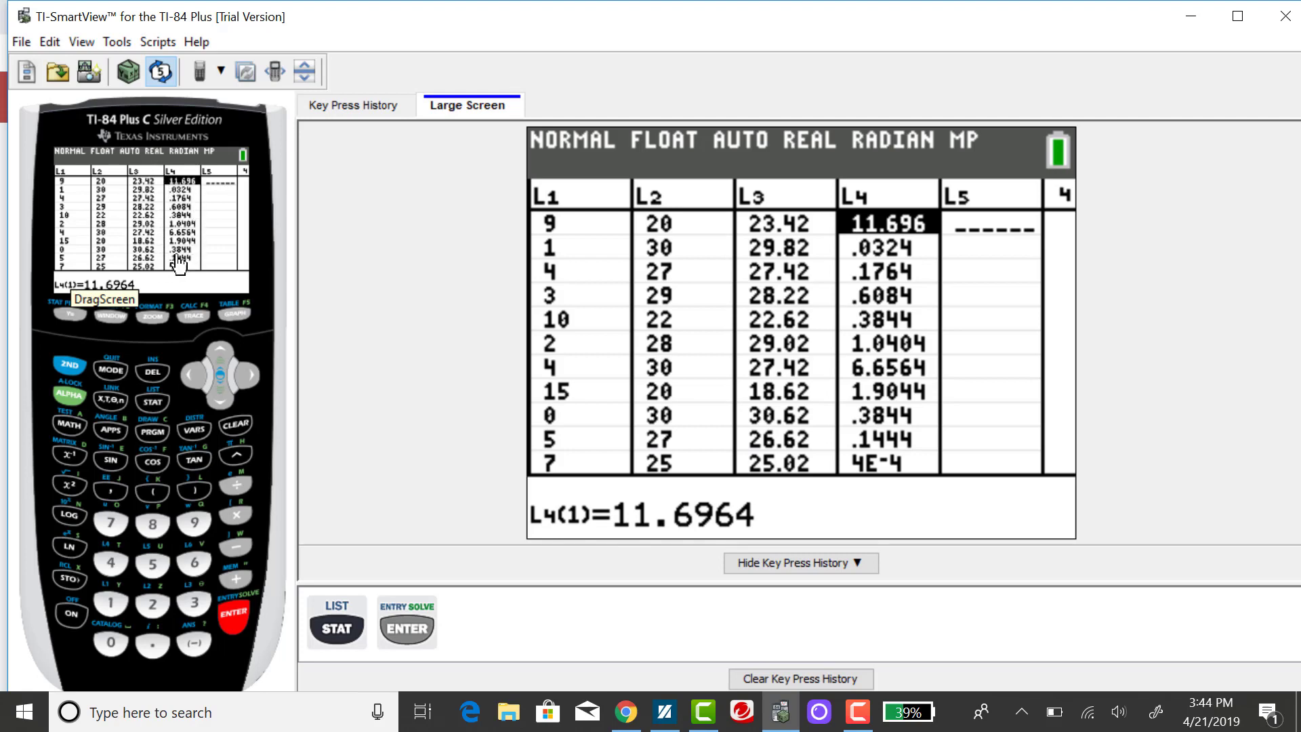
mouse_move(171, 266)
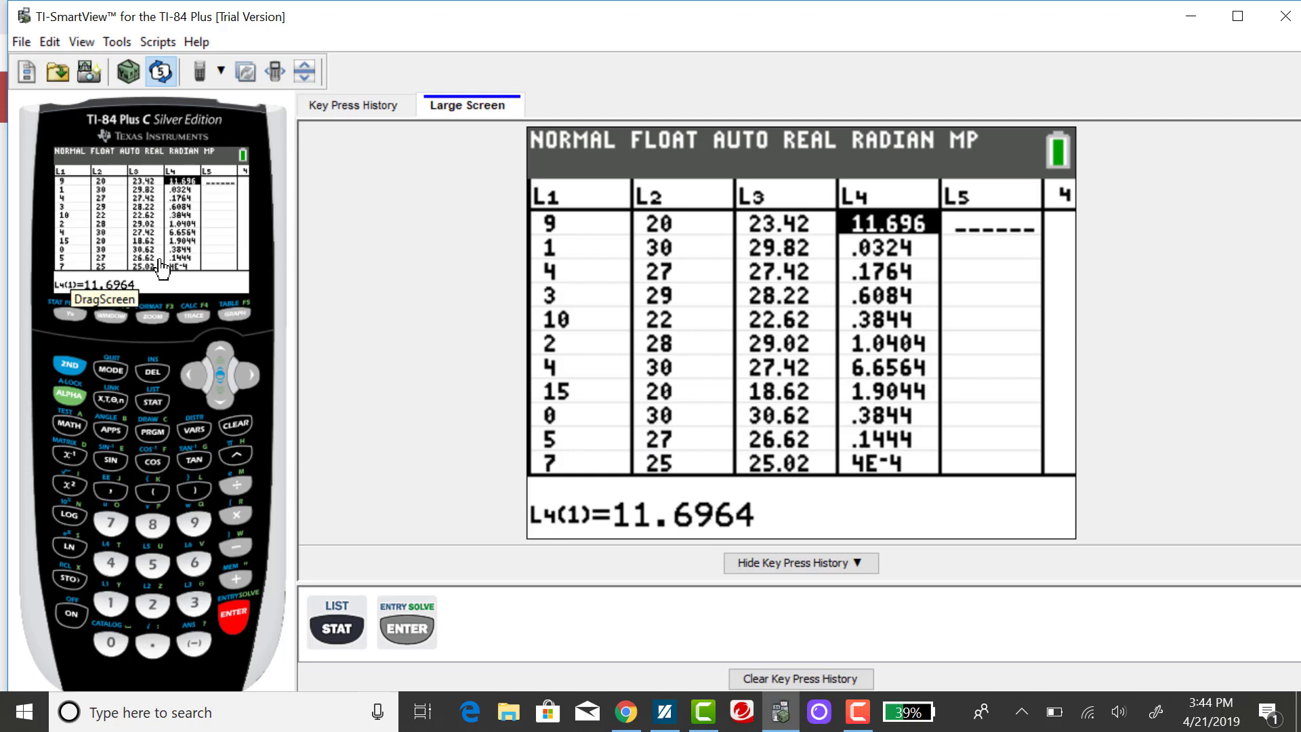
mouse_move(165, 274)
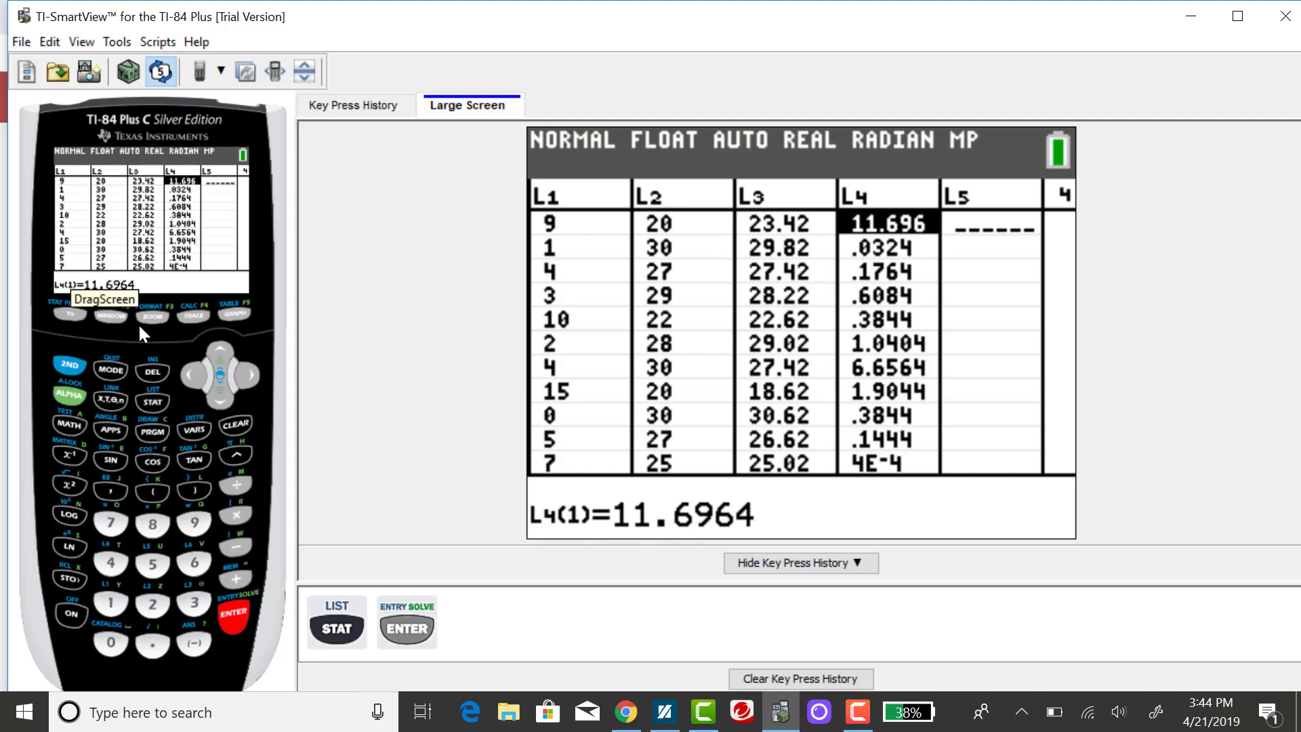
mouse_move(186, 410)
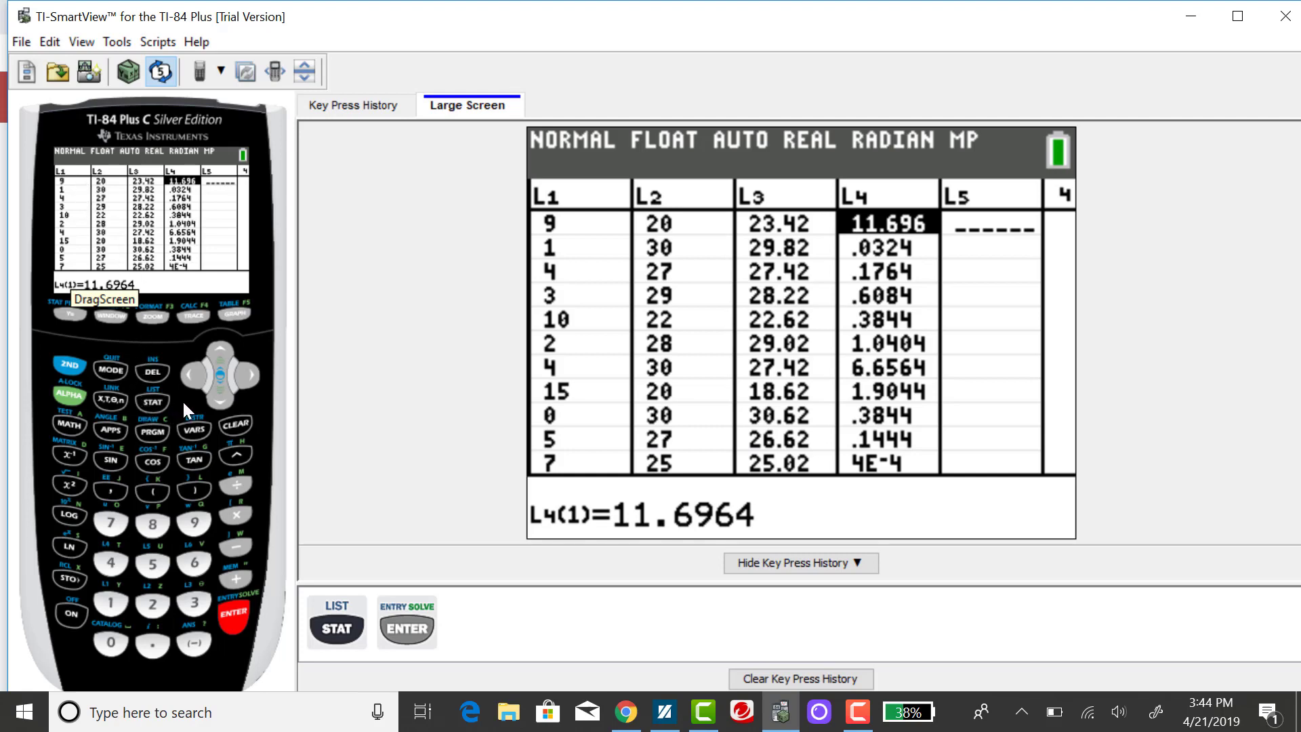
mouse_move(152, 406)
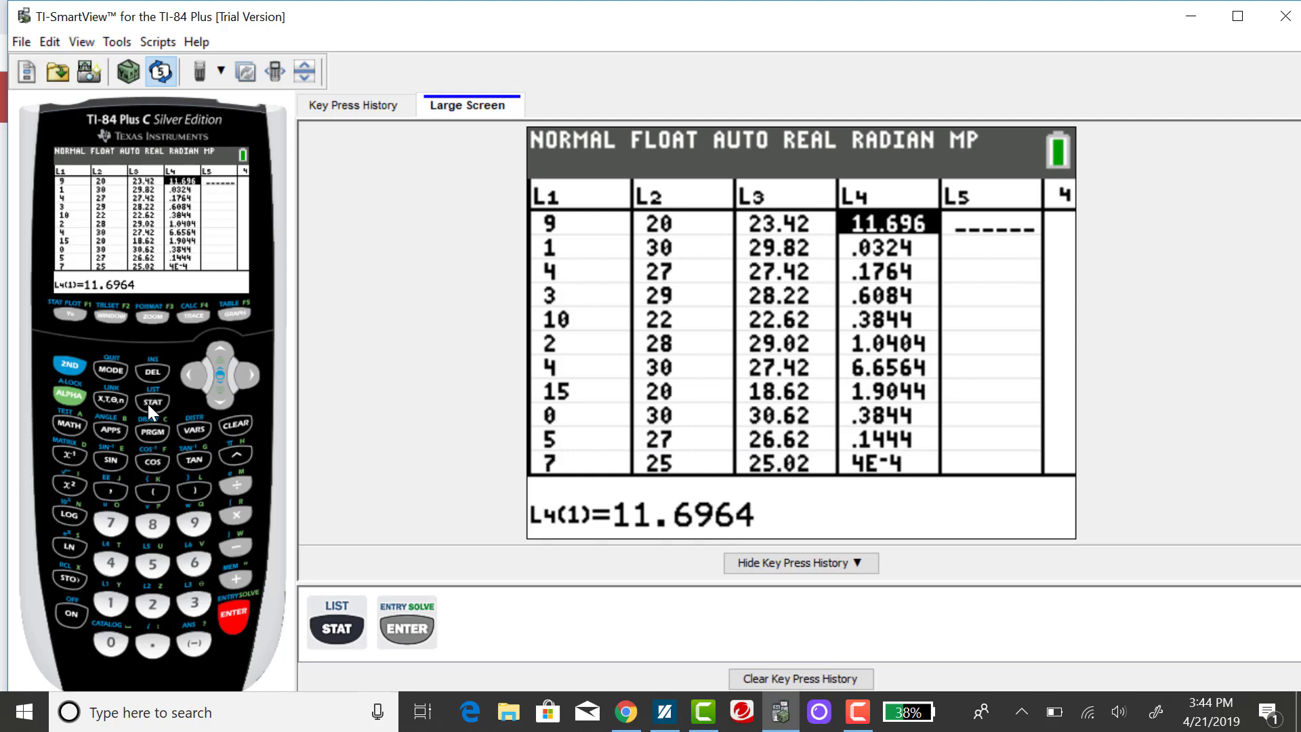
Select F:LinRegTTest from the STAT TESTS menu to show its setup screen
left_click(152, 402)
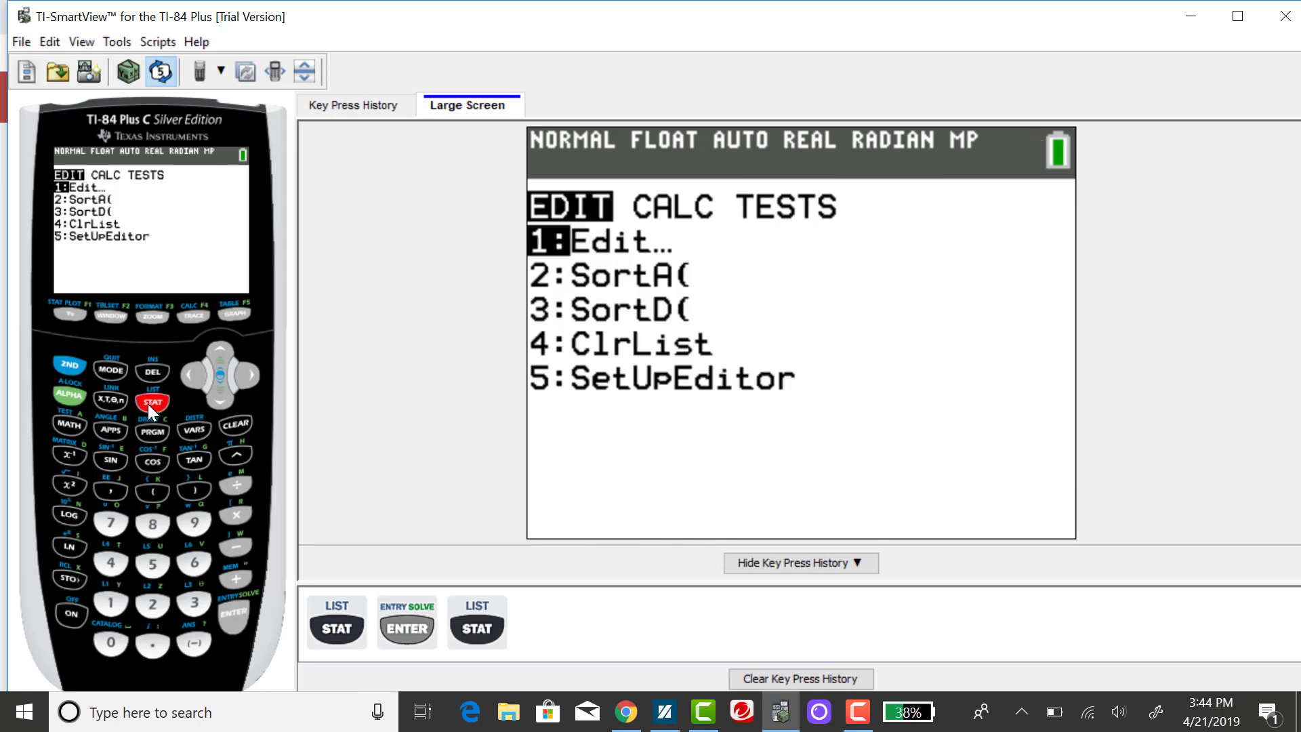
left_click(247, 375)
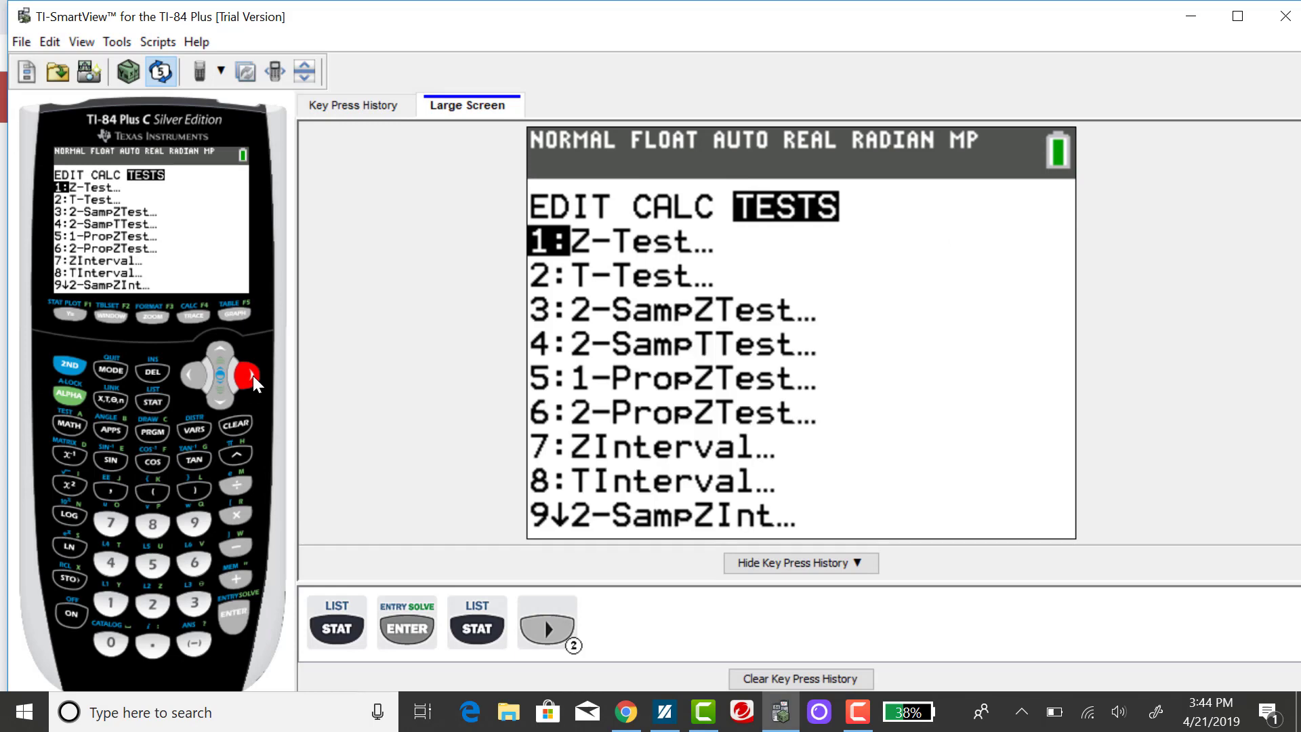
mouse_move(219, 355)
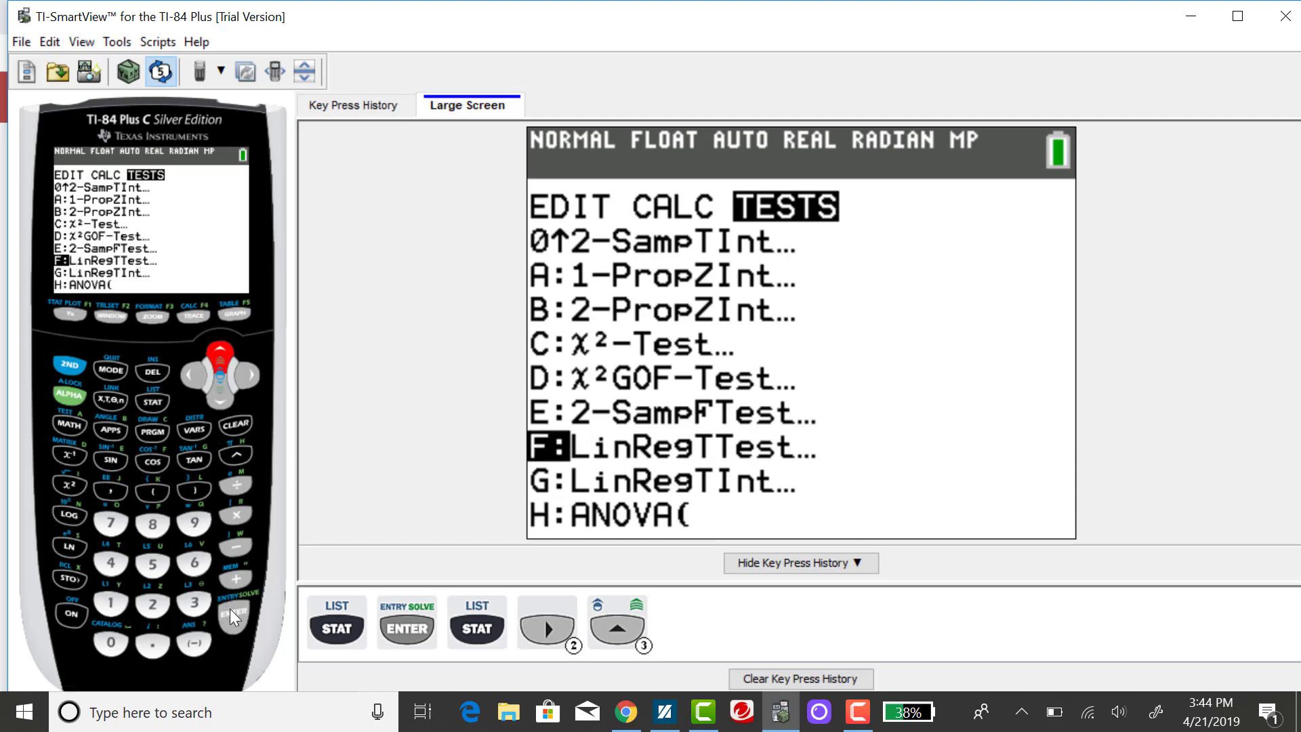
left_click(235, 612)
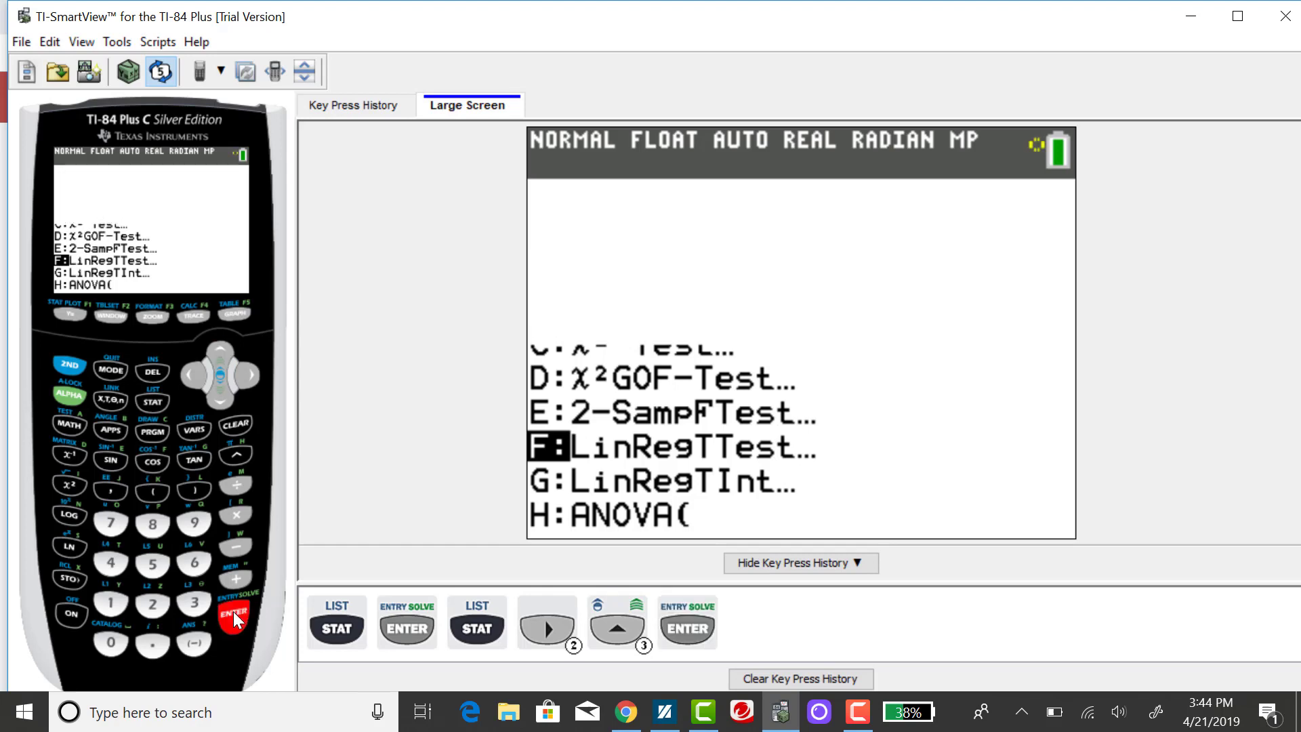
left_click(233, 613)
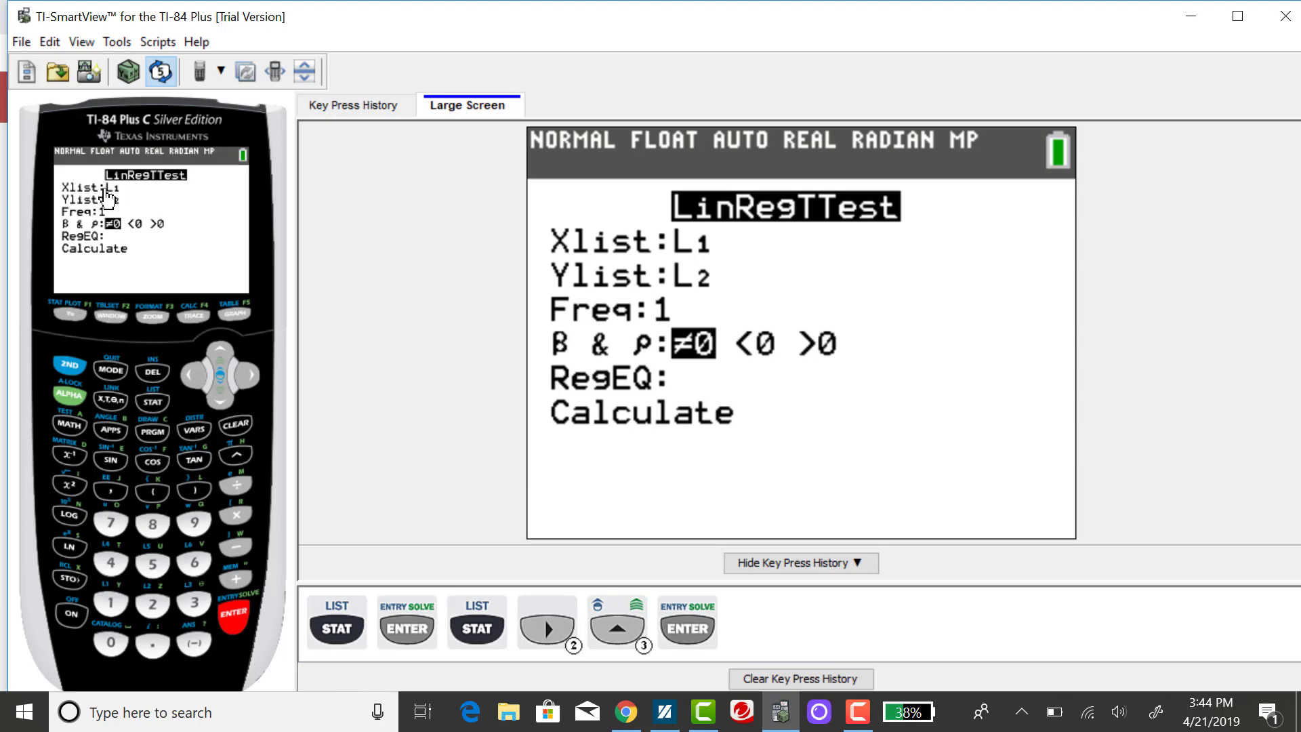
mouse_move(129, 196)
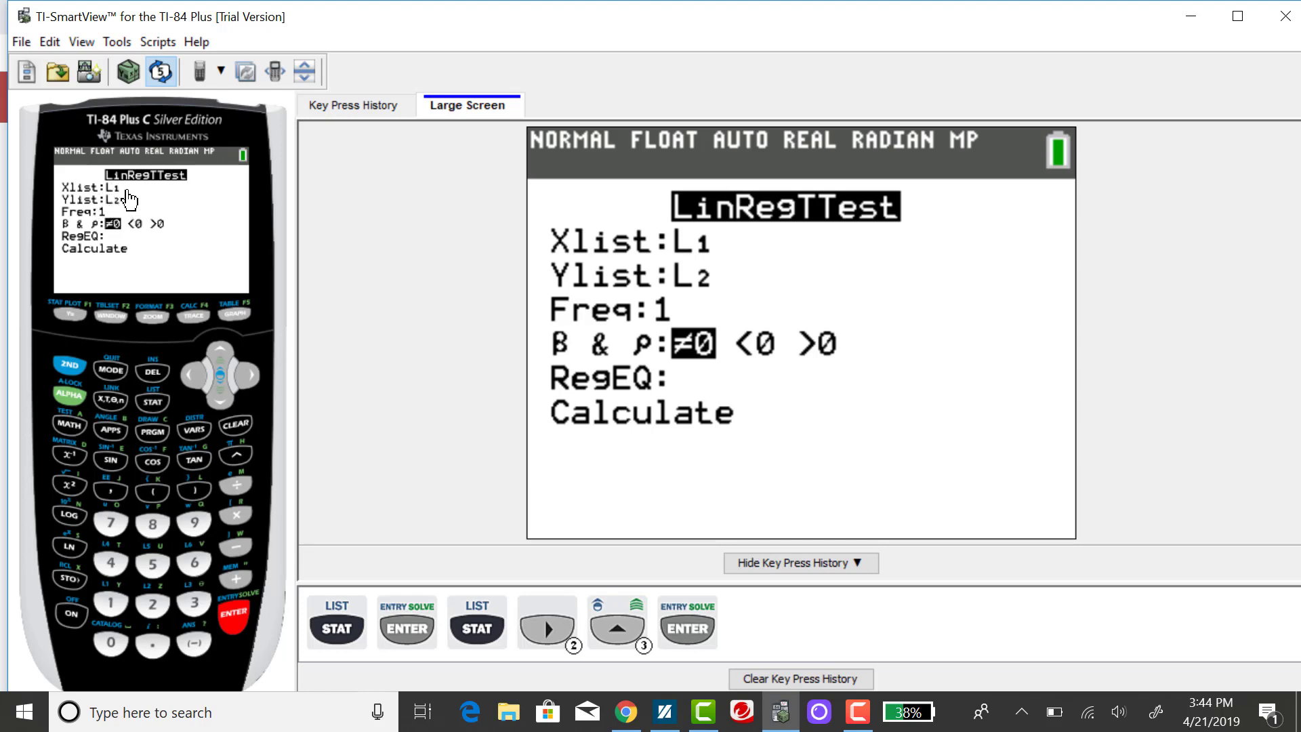
mouse_move(229, 407)
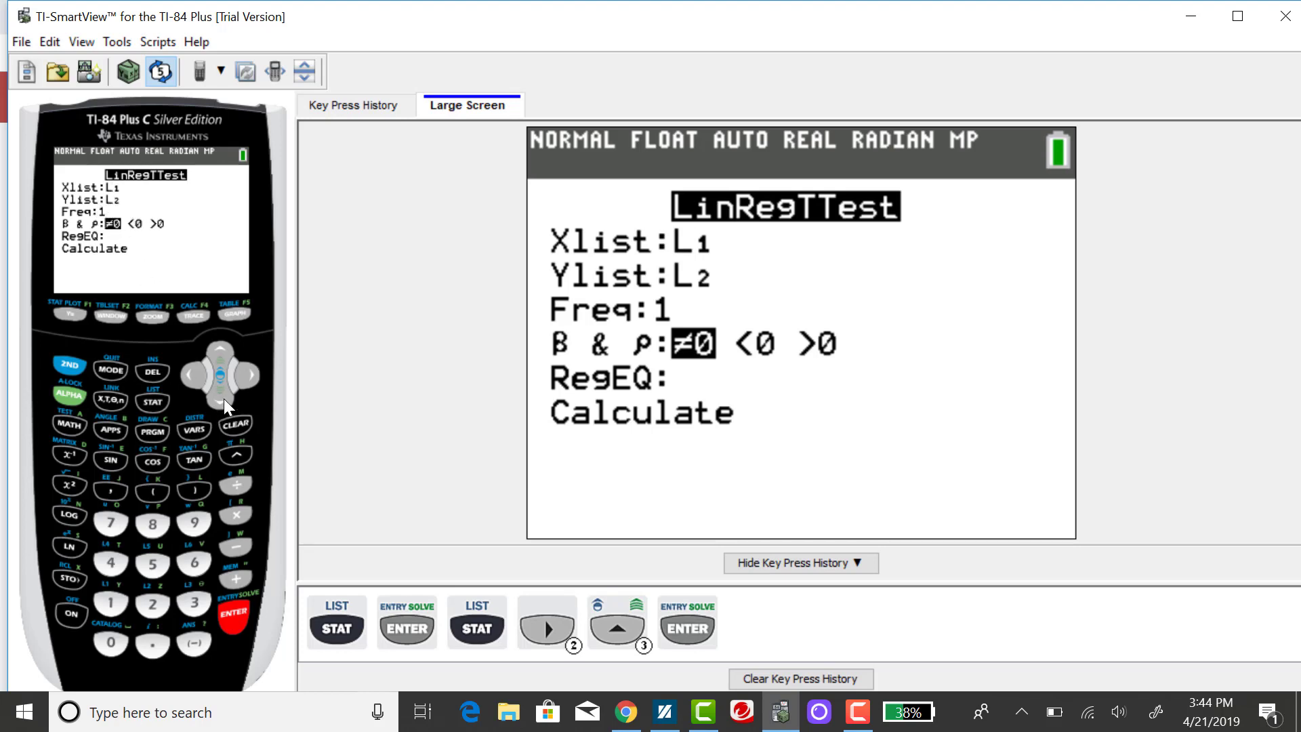
Calculate LinRegTTest with Xlist L1, Ylist L2, Freq 1 and β & ρ ≠0
left_click(218, 388)
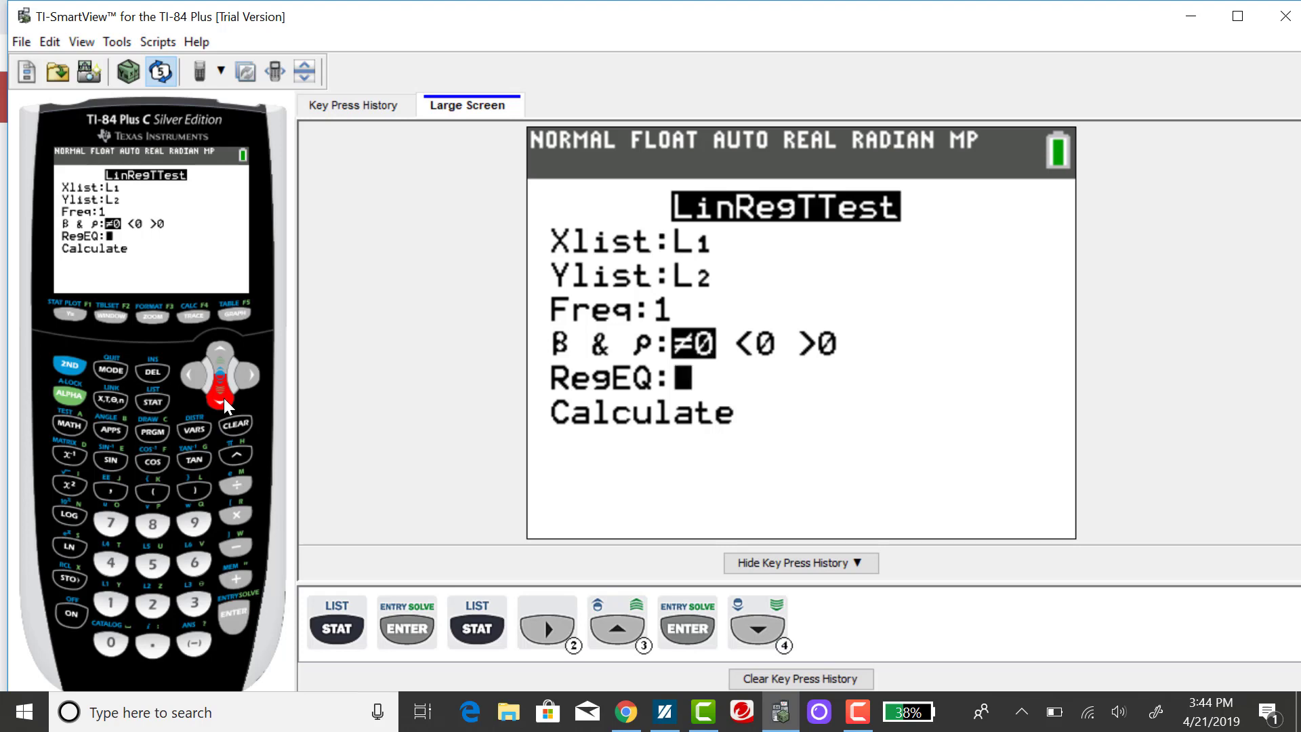
left_click(234, 613)
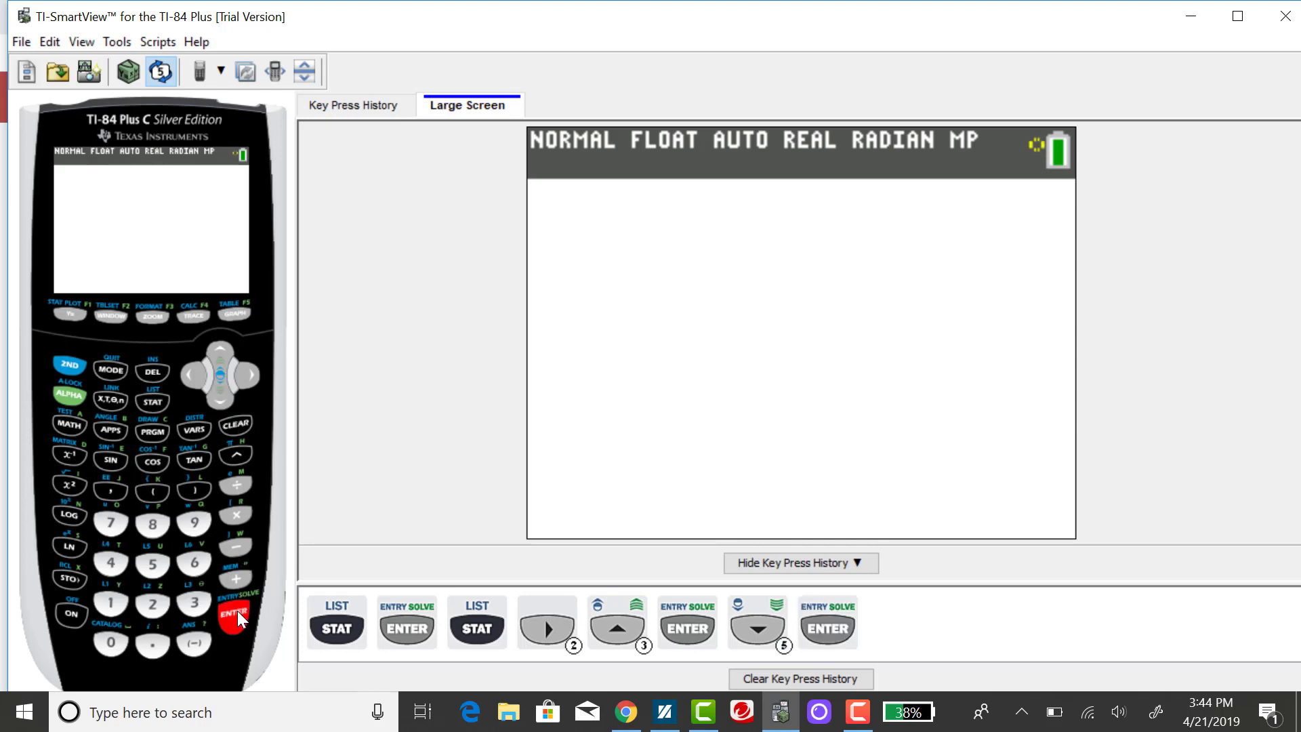
Scroll the LinRegTTest results down to s=1.5487, r²=.8419 and r=-.9175
left_click(234, 611)
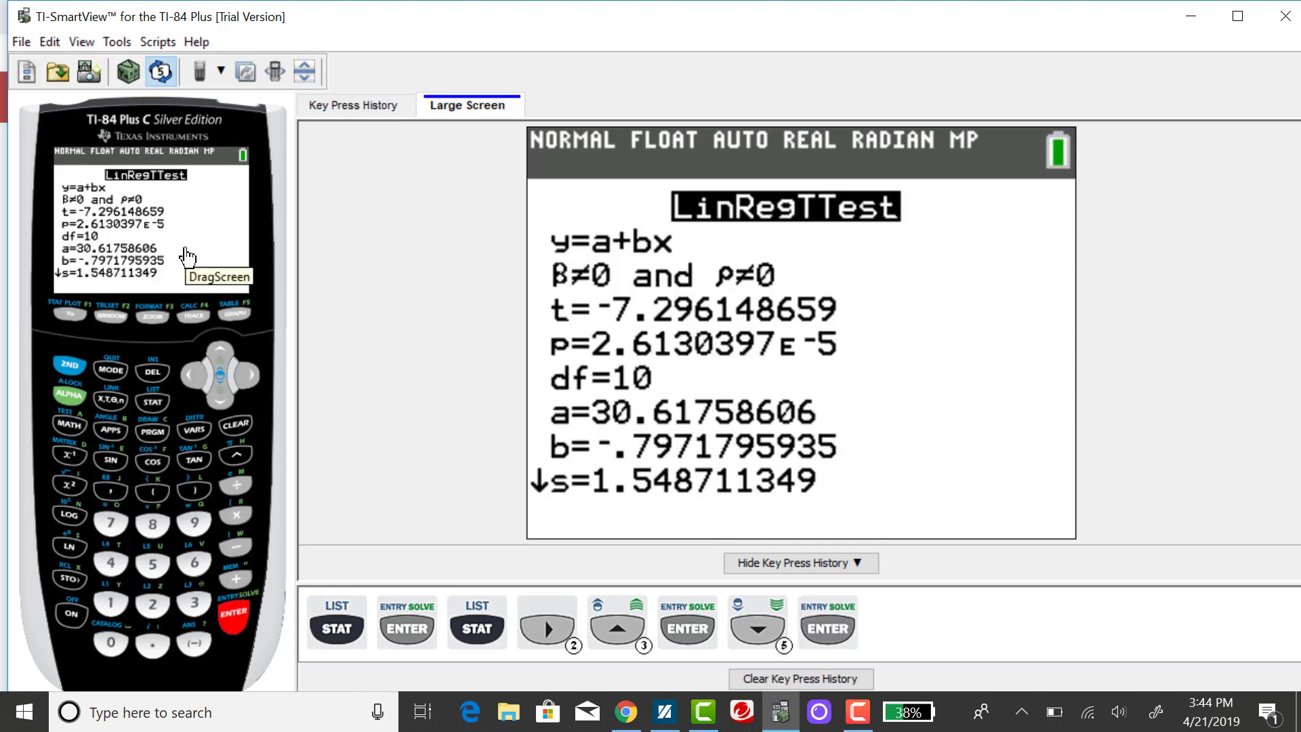
mouse_move(100, 189)
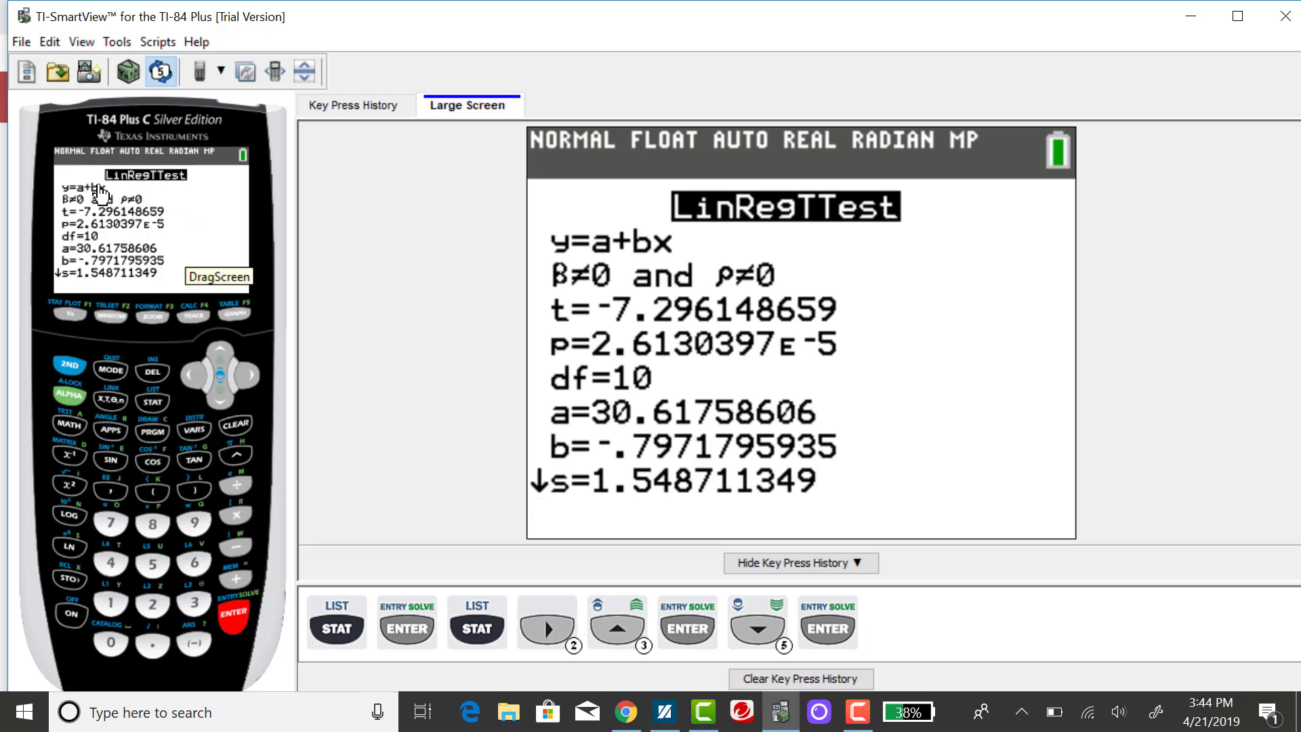
mouse_move(65, 286)
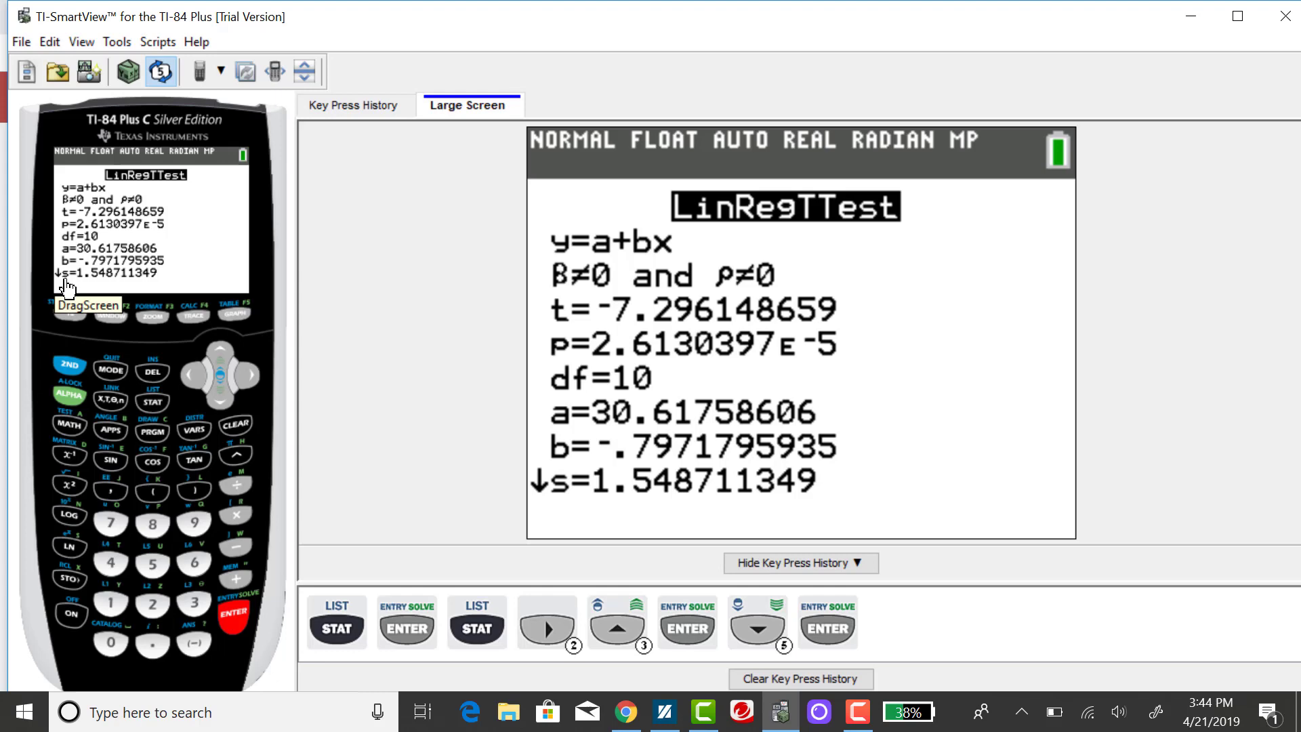
mouse_move(214, 404)
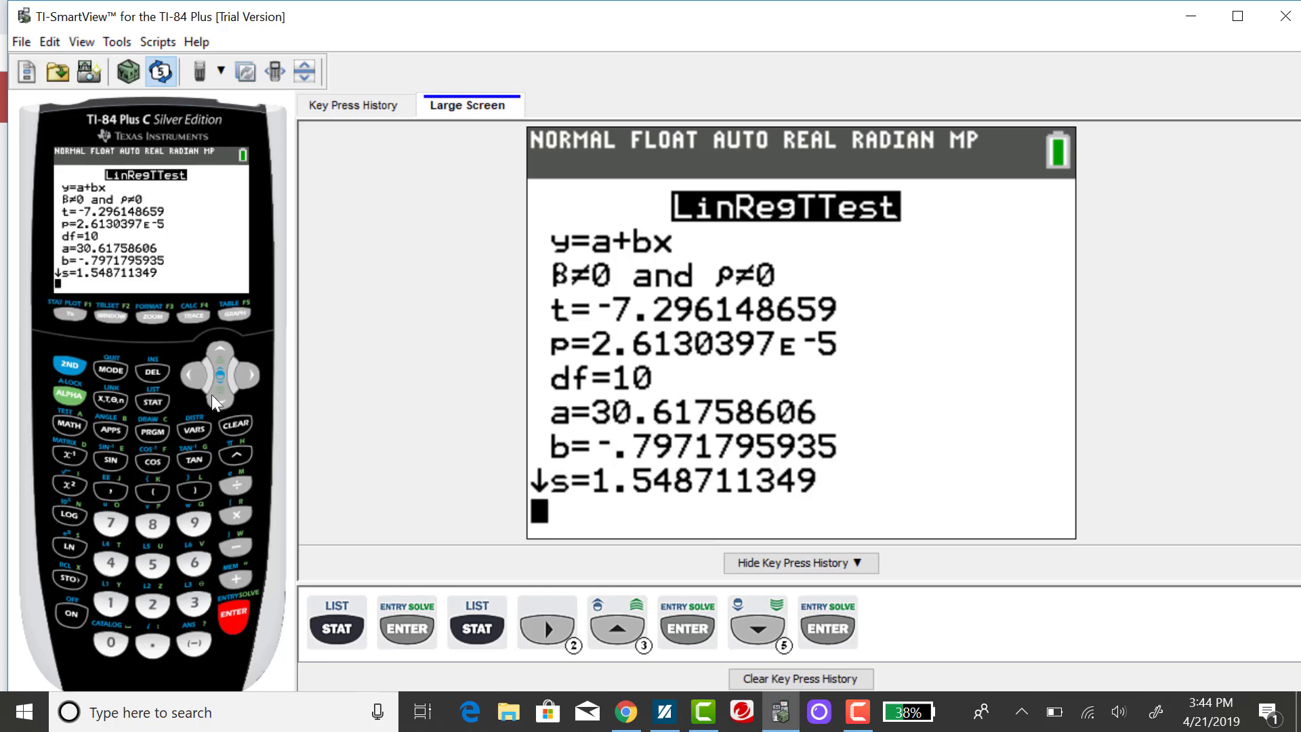
left_click(243, 372)
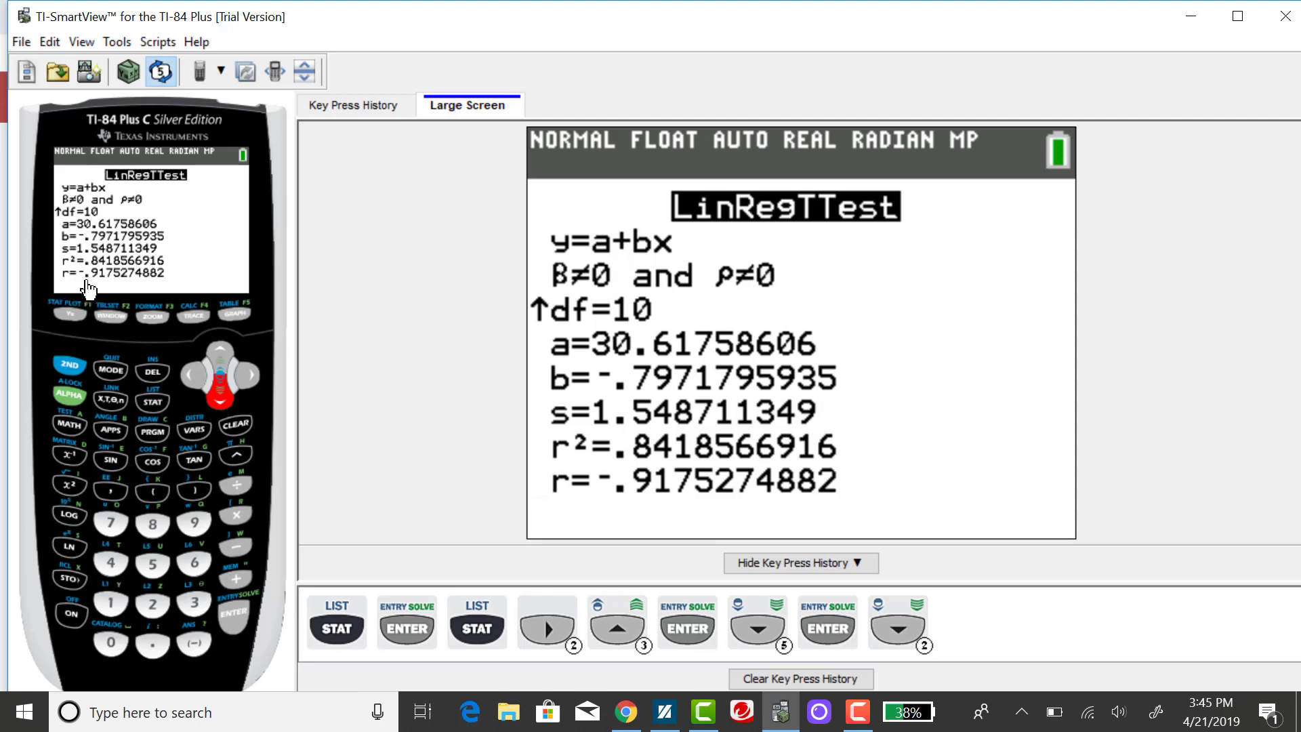
mouse_move(133, 285)
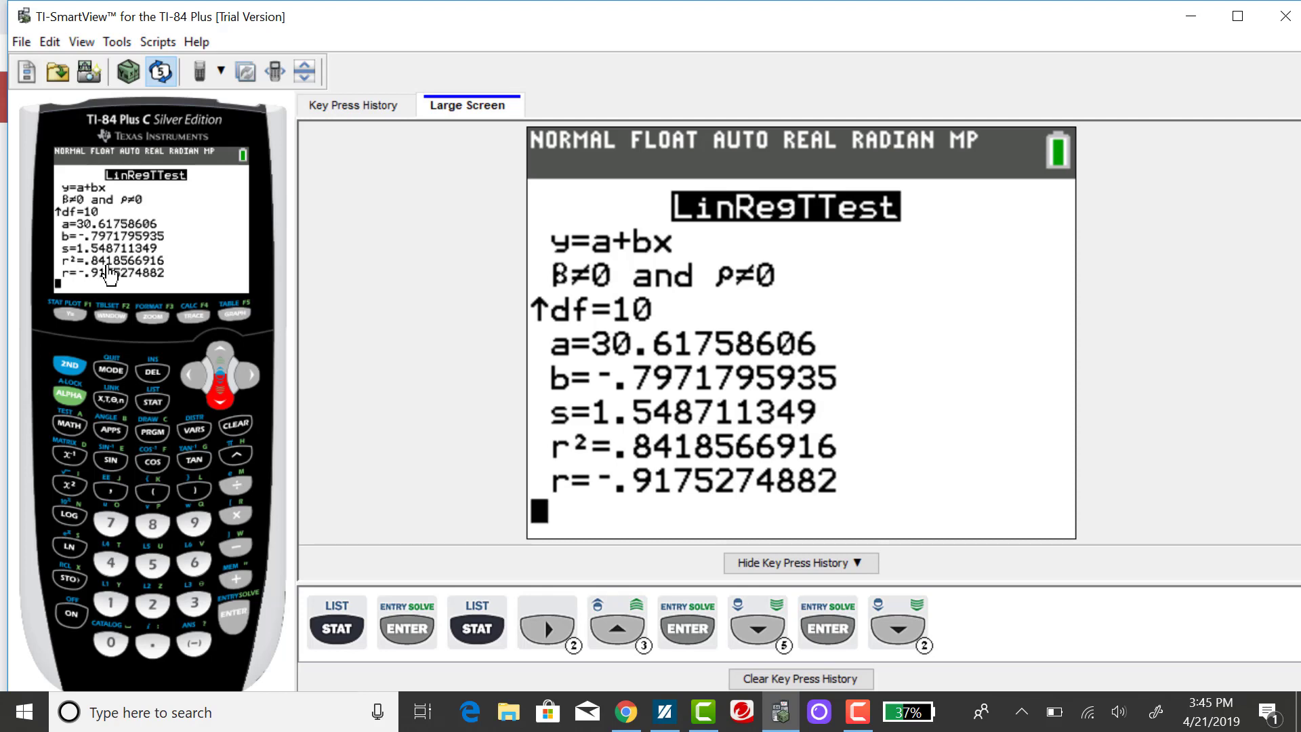
mouse_move(111, 274)
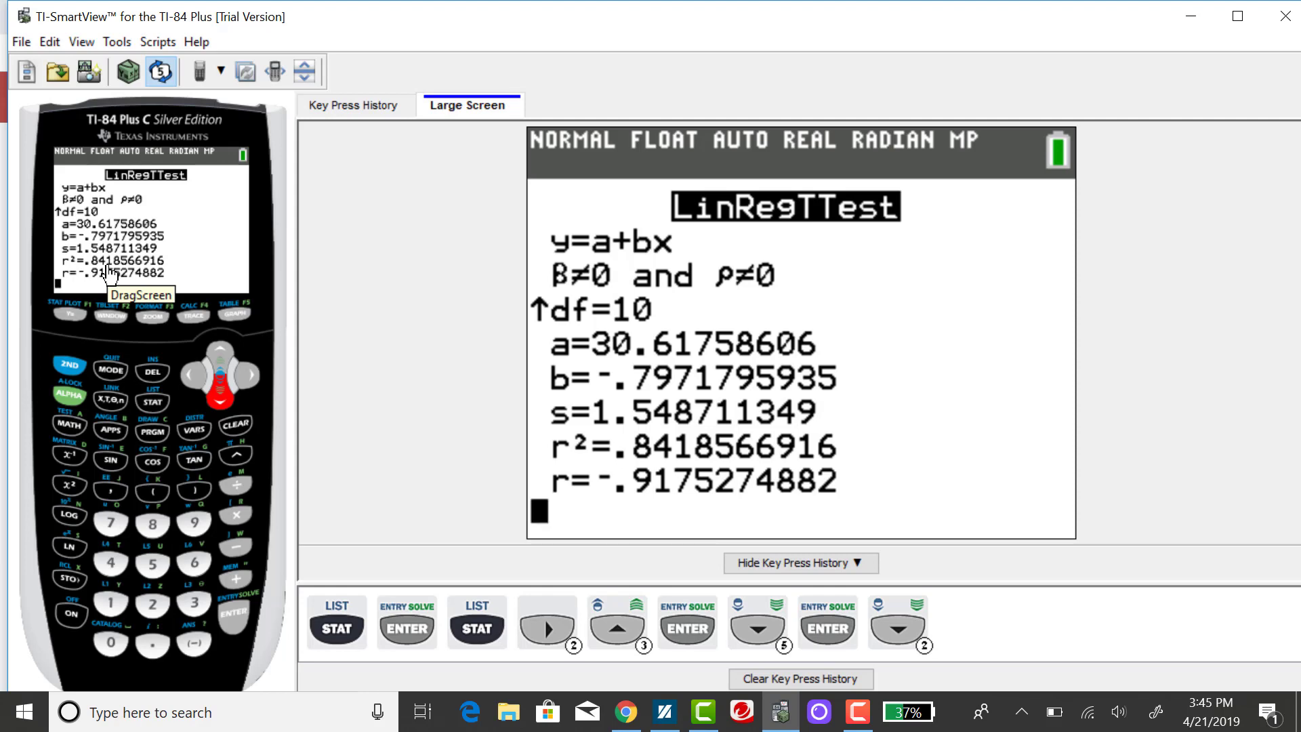